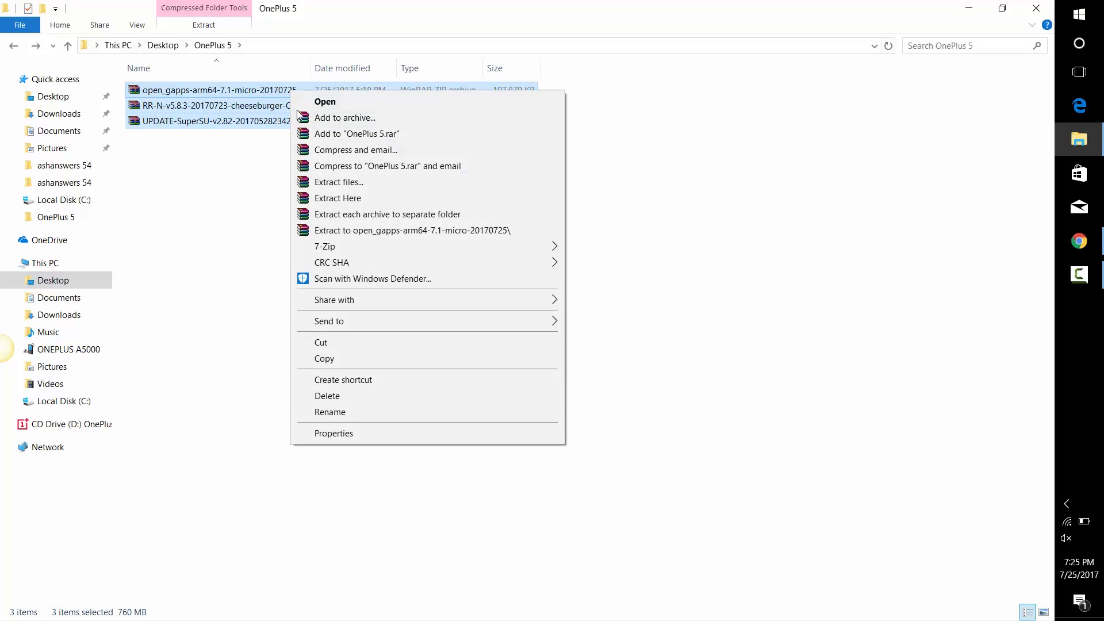
Step: Select the Gapps, ROM and SuperSU zips in the OnePlus 5 folder and open their context menu
left_click(69, 349)
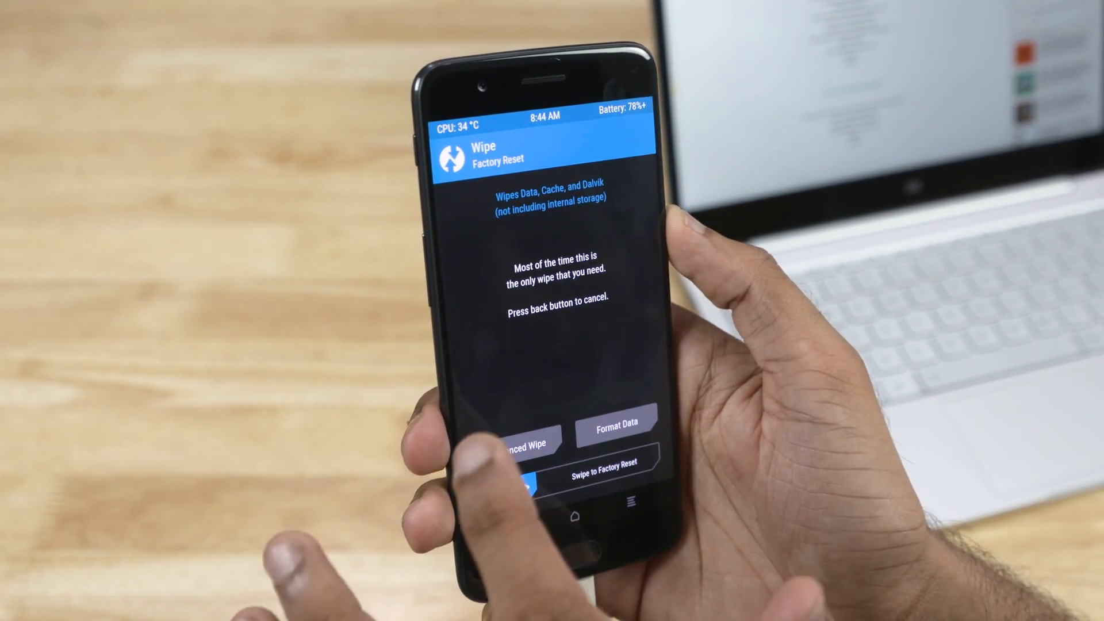
Step: Swipe to factory reset, wiping data, cache and Dalvik but keeping internal storage
left_click(515, 443)
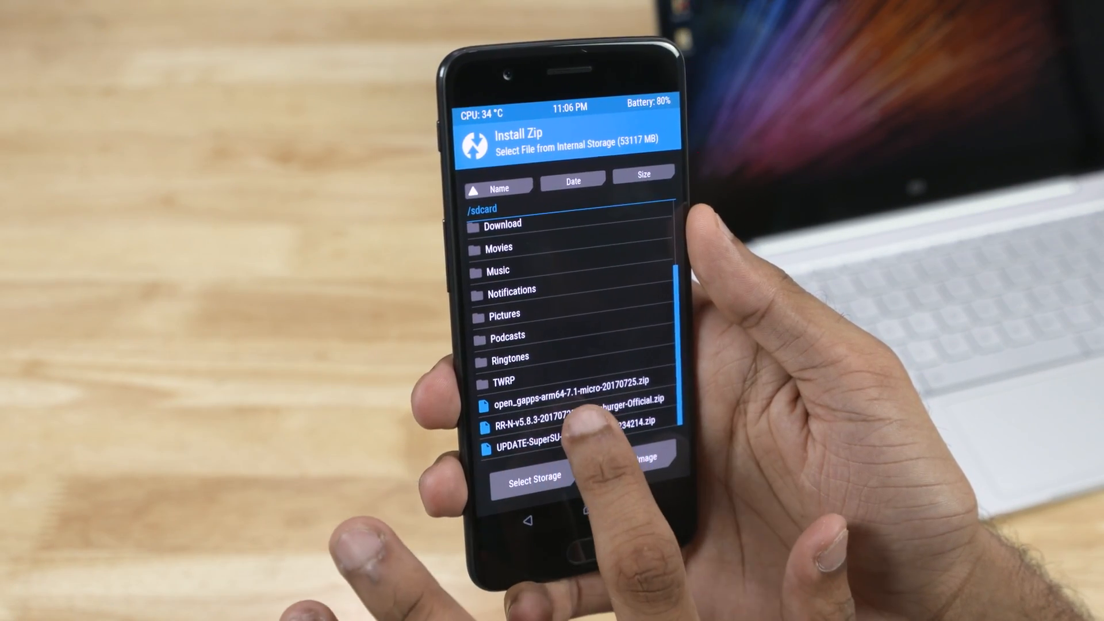
Step: Queue the Resurrection Remix ROM zip, then add the Gapps and SuperSU zips for flashing
left_click(568, 424)
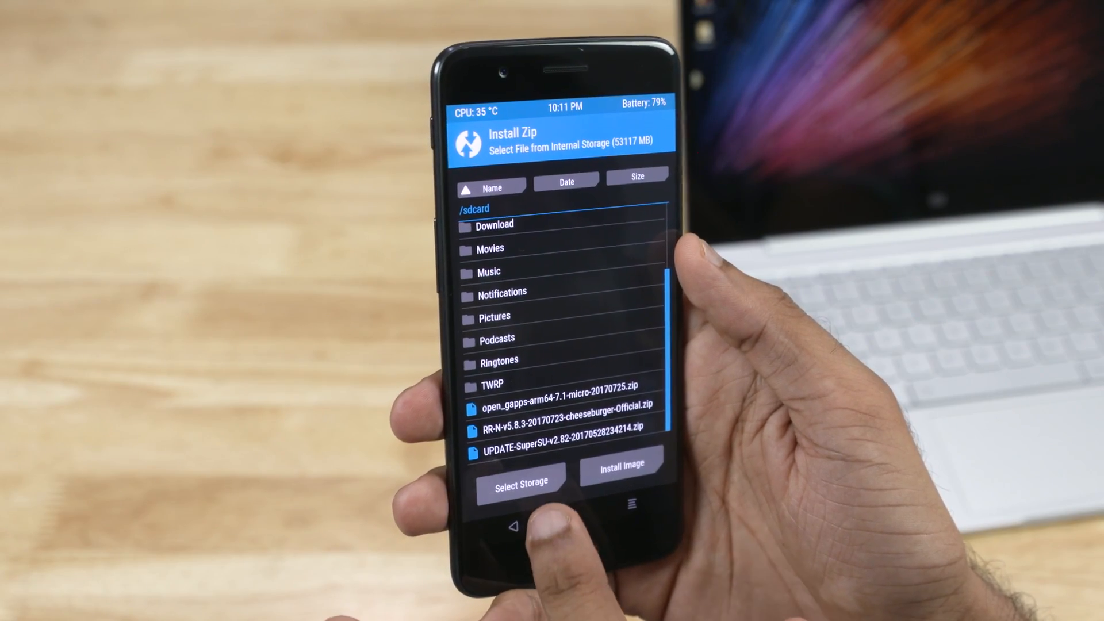
left_click(558, 449)
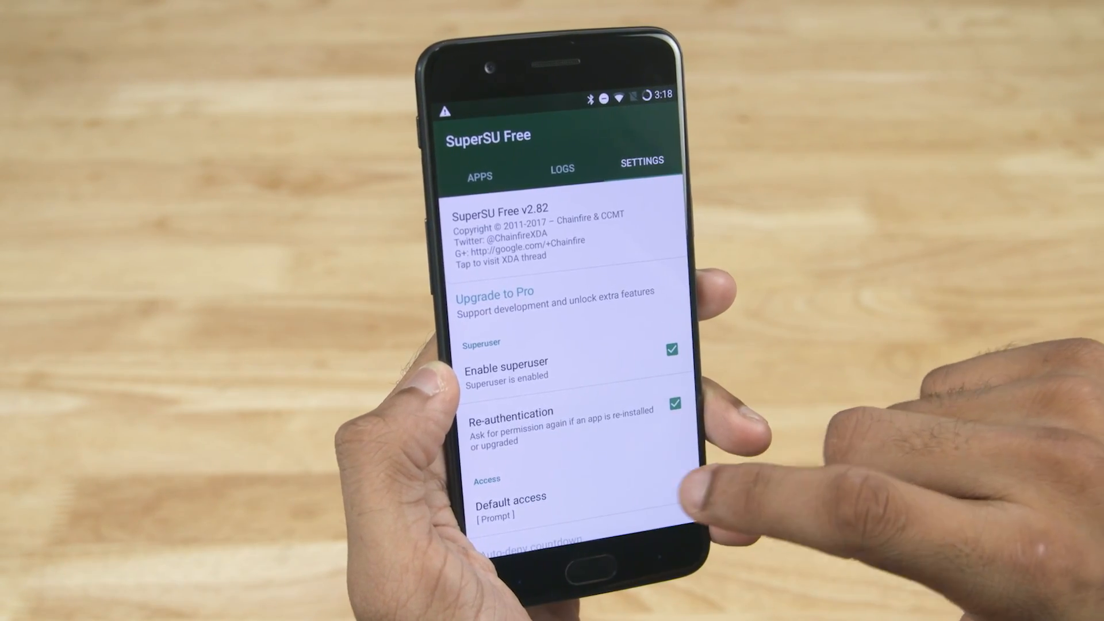
Step: Check in SuperSU's Settings tab that Enable superuser is ticked
left_click(480, 175)
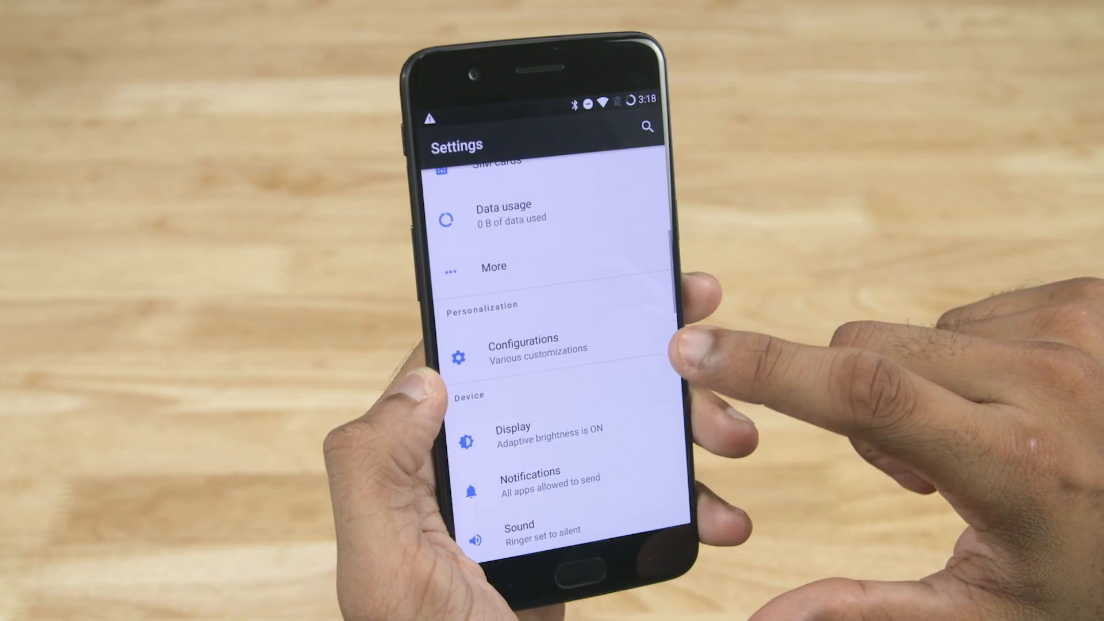
Step: Scroll Android Settings and open Configurations under Personalization
left_click(524, 345)
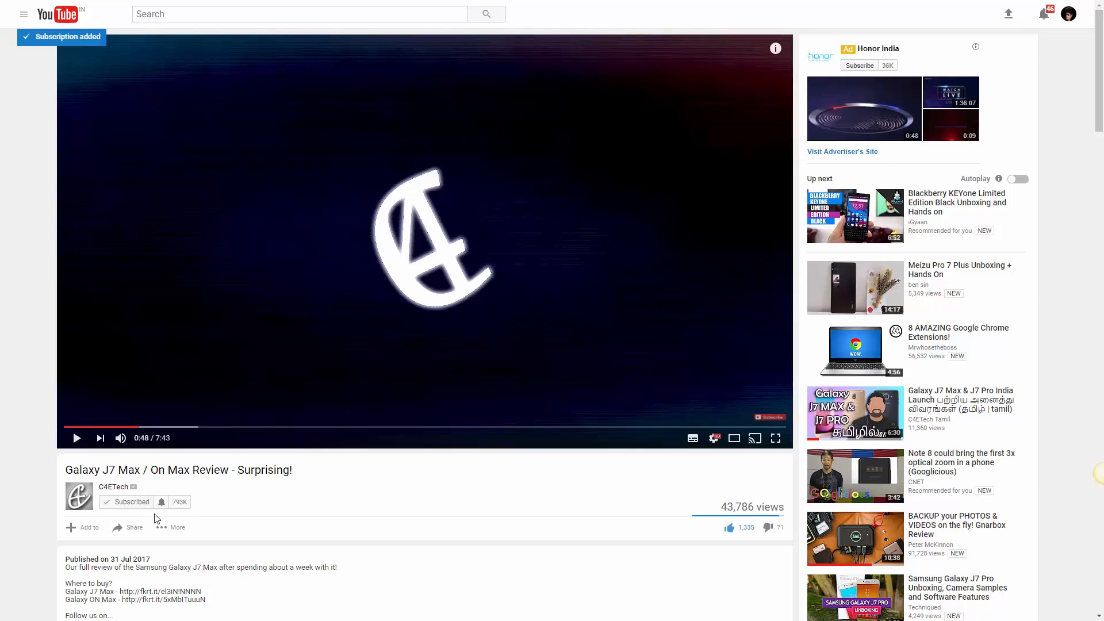
Step: Subscribe to C4ETech and set its bell notifications to All
left_click(160, 501)
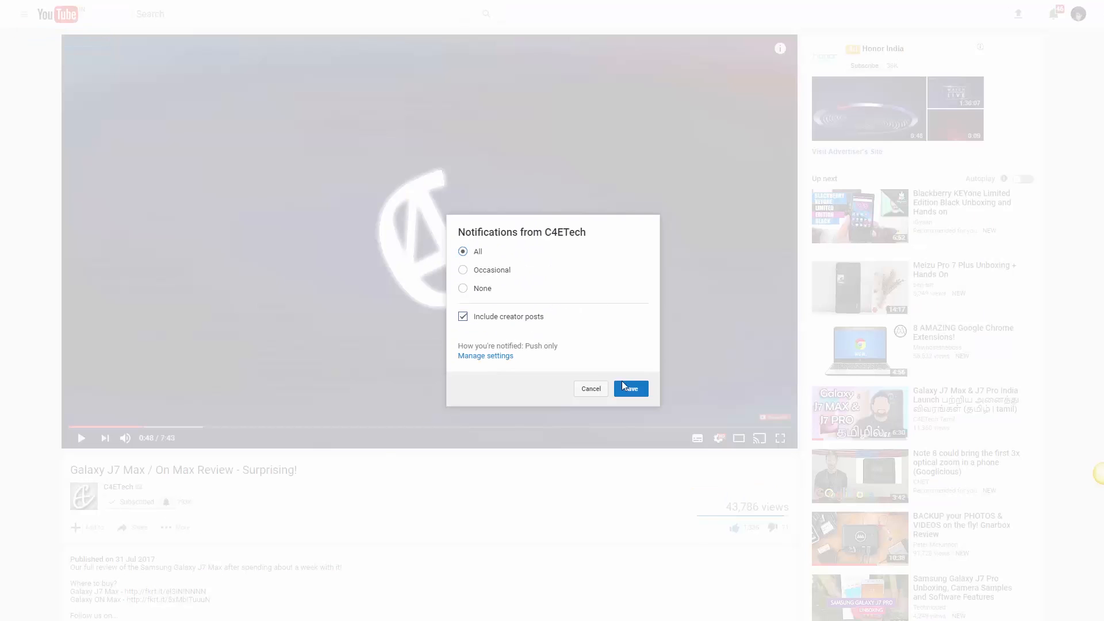